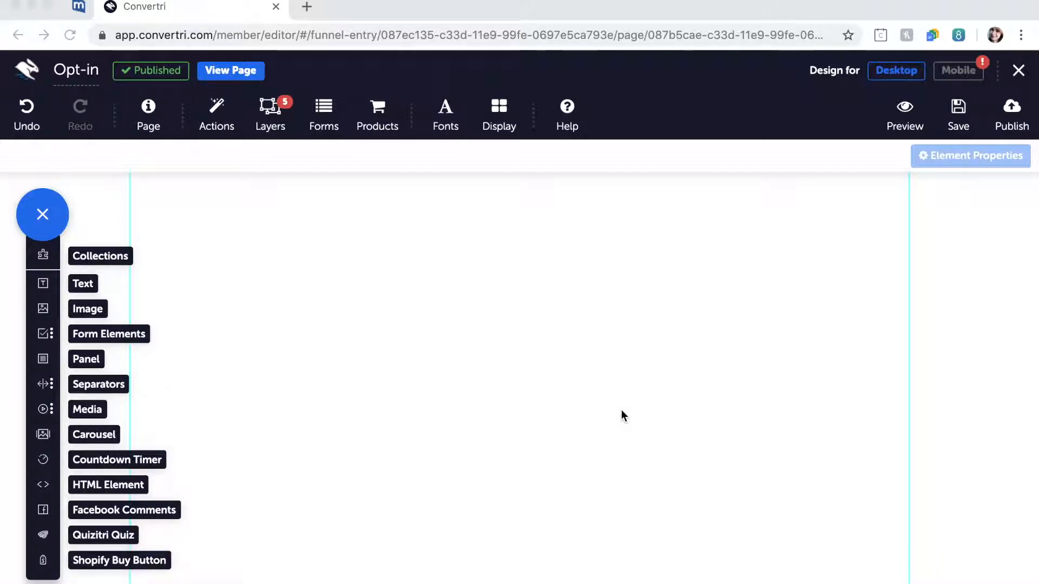
{"action": "mouse_move", "coordinate": [324, 109]}
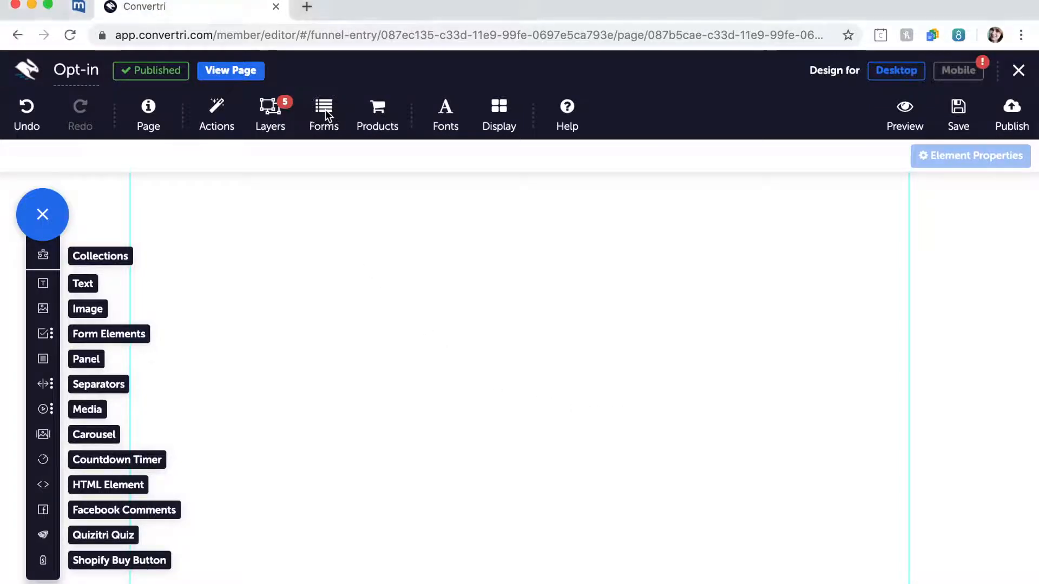
Switch on the Email notifications toggle in the form's Configure Form settings.
{"action": "left_click", "coordinate": [323, 109]}
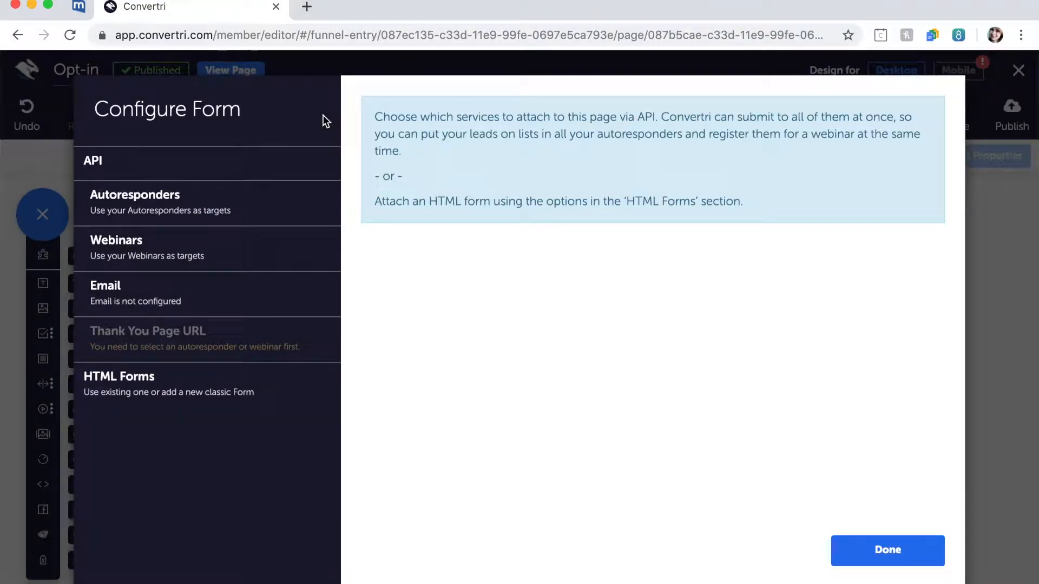
{"action": "mouse_move", "coordinate": [270, 302]}
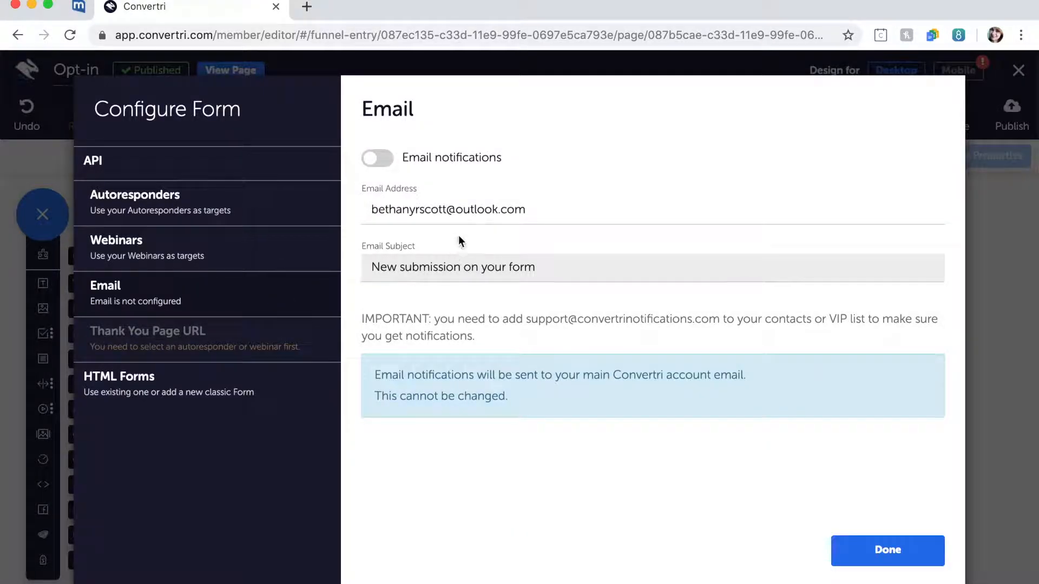
{"action": "left_click", "coordinate": [377, 158]}
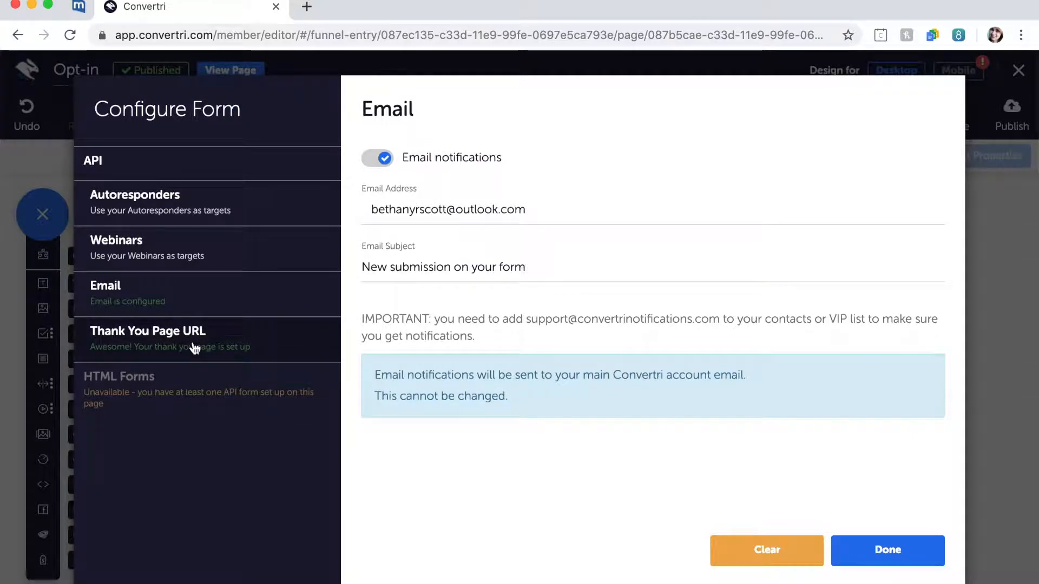
{"action": "left_click", "coordinate": [148, 338]}
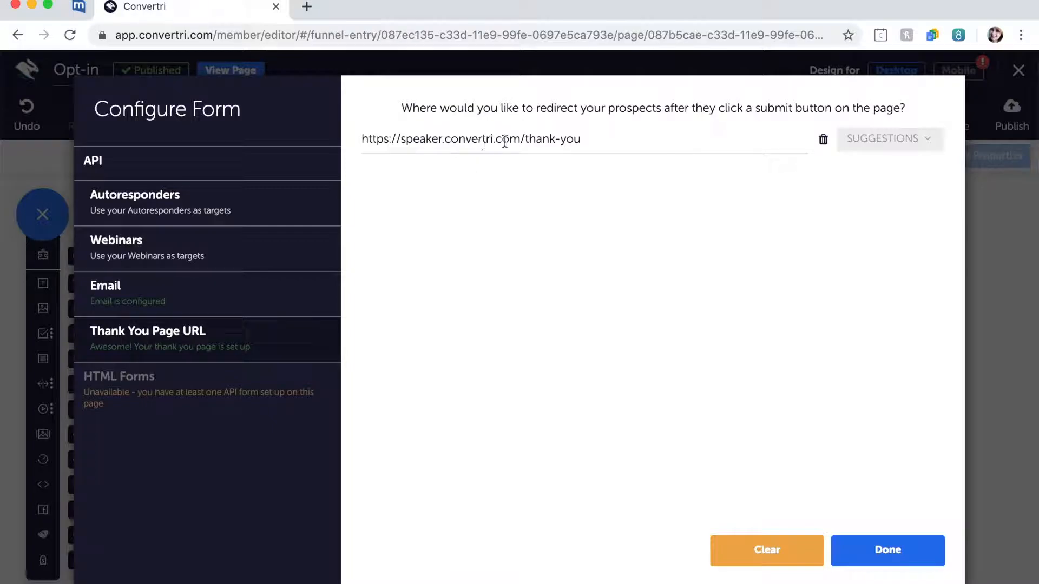
{"action": "double_click", "coordinate": [507, 139]}
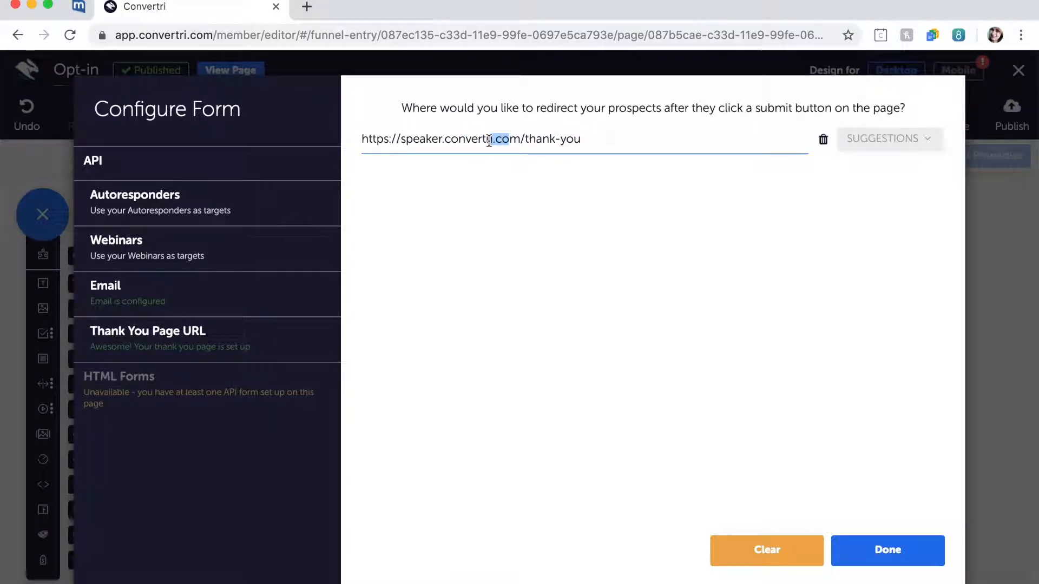
{"action": "left_click", "coordinate": [530, 227]}
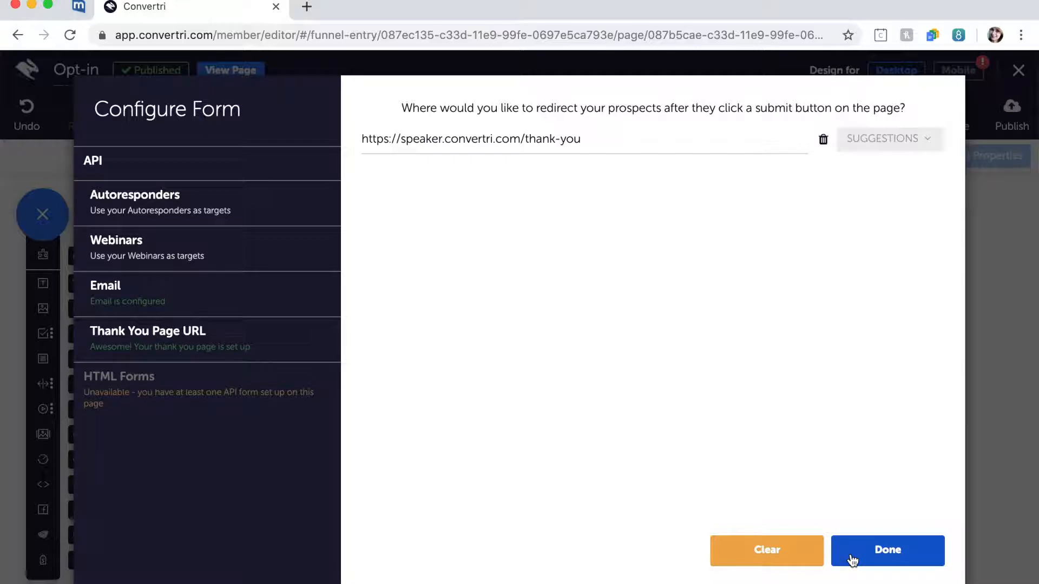
{"action": "left_click", "coordinate": [887, 551]}
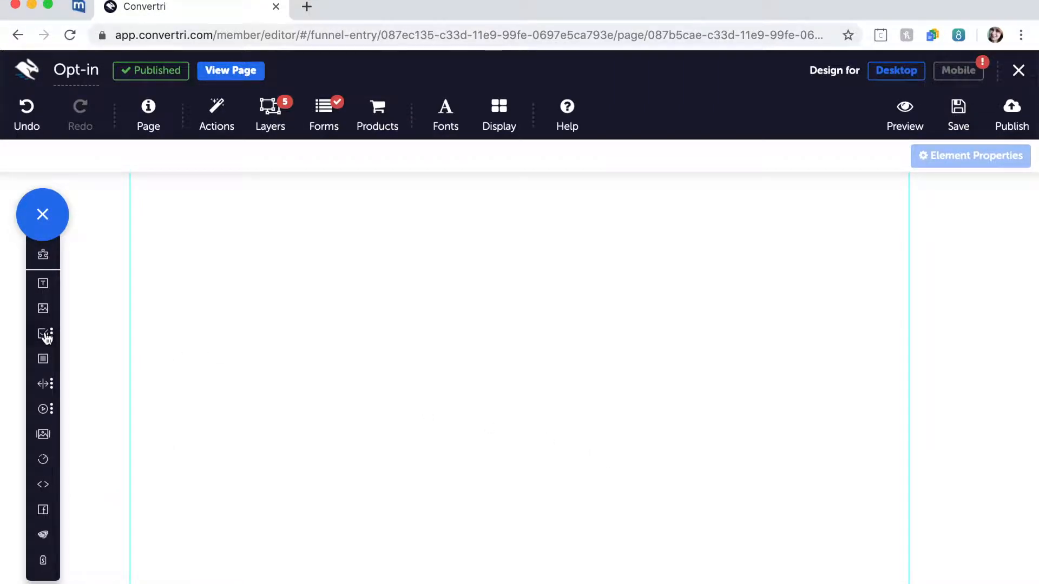
Drag a First Name form element onto the page centre and open its Input Properties.
{"action": "left_click", "coordinate": [42, 334]}
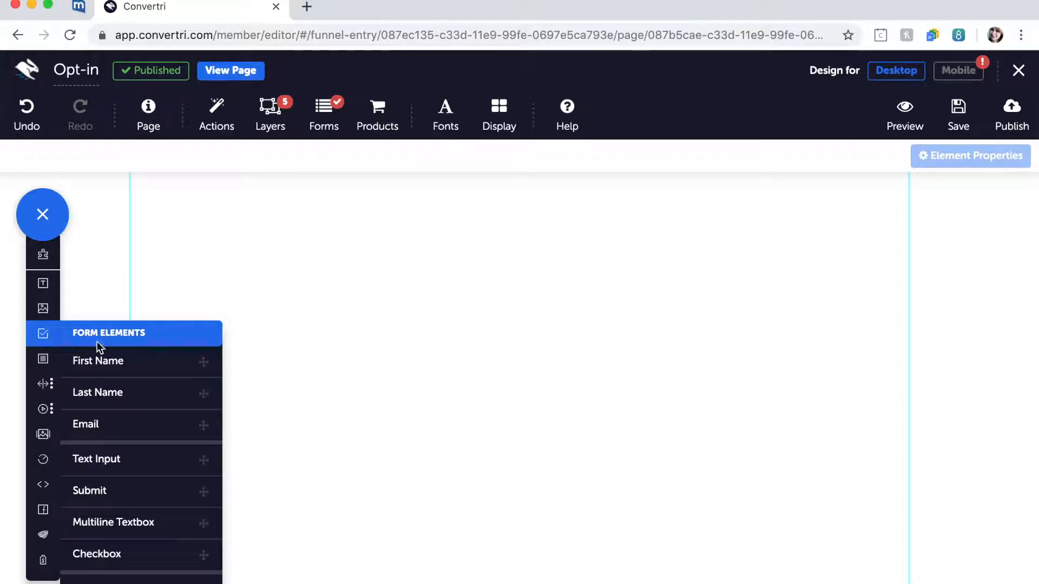
{"action": "mouse_move", "coordinate": [118, 374]}
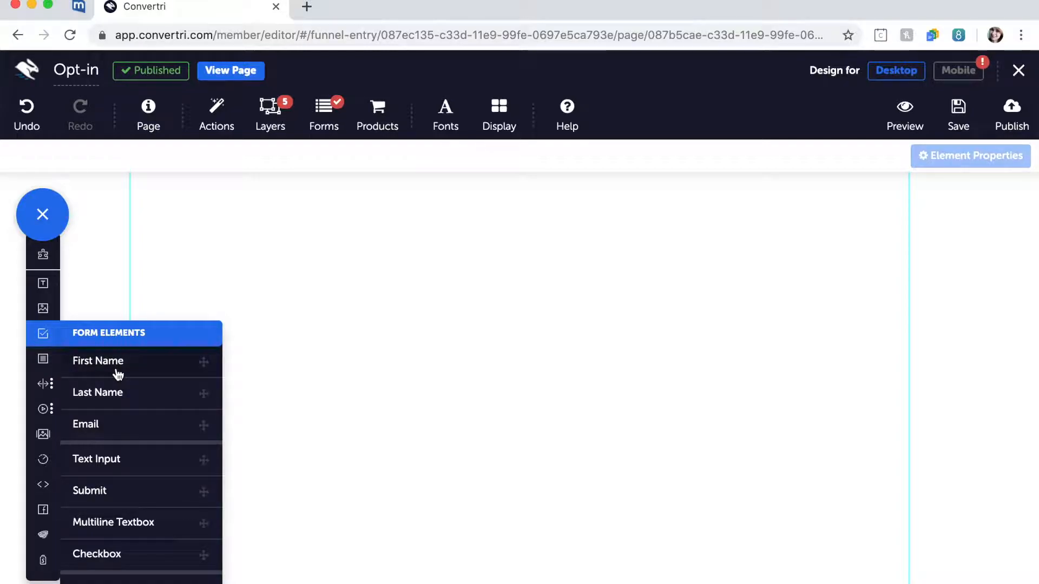
{"action": "left_click_drag", "start_coordinate": [98, 361], "coordinate": [424, 354]}
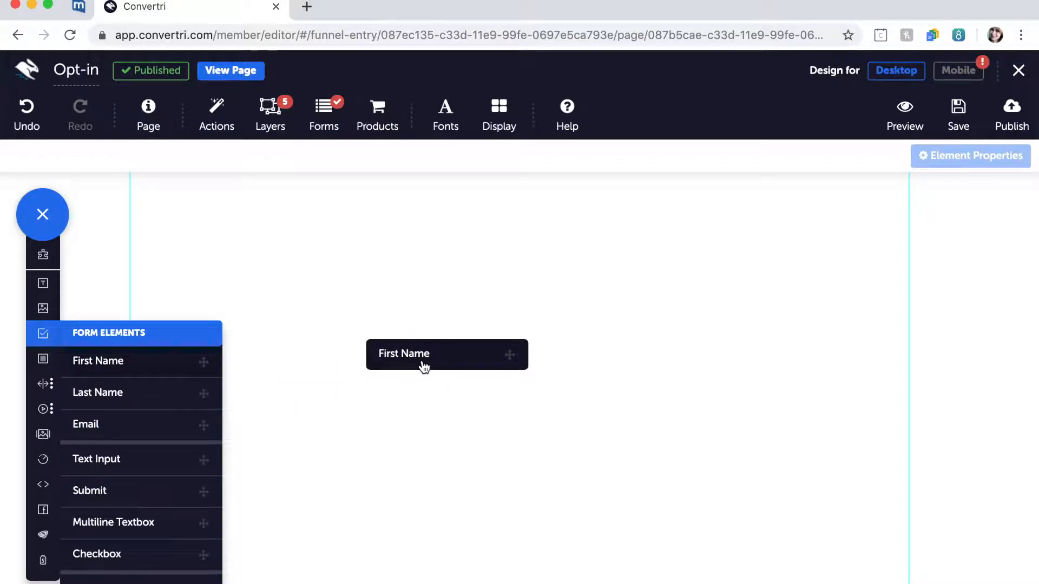
{"action": "left_click", "coordinate": [446, 354]}
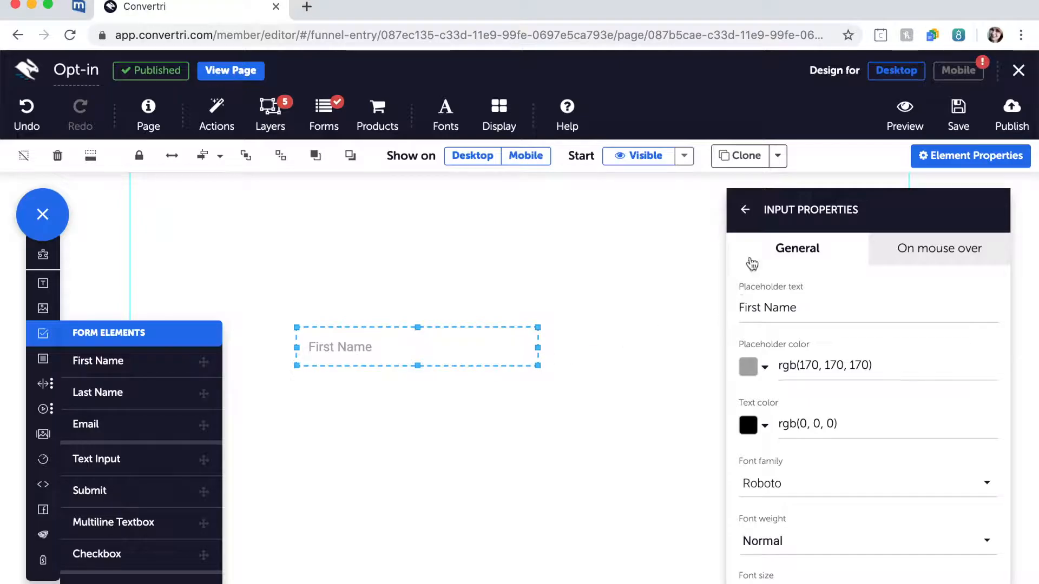
Assign the field the Email type, make it required, and use e-mail address validation.
{"action": "left_click", "coordinate": [746, 209]}
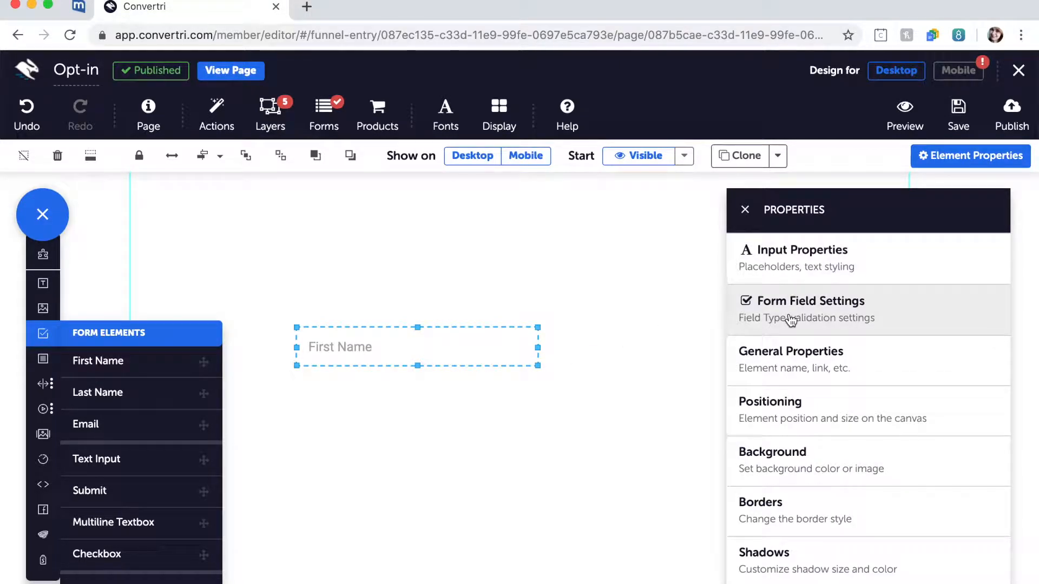
{"action": "left_click", "coordinate": [810, 301]}
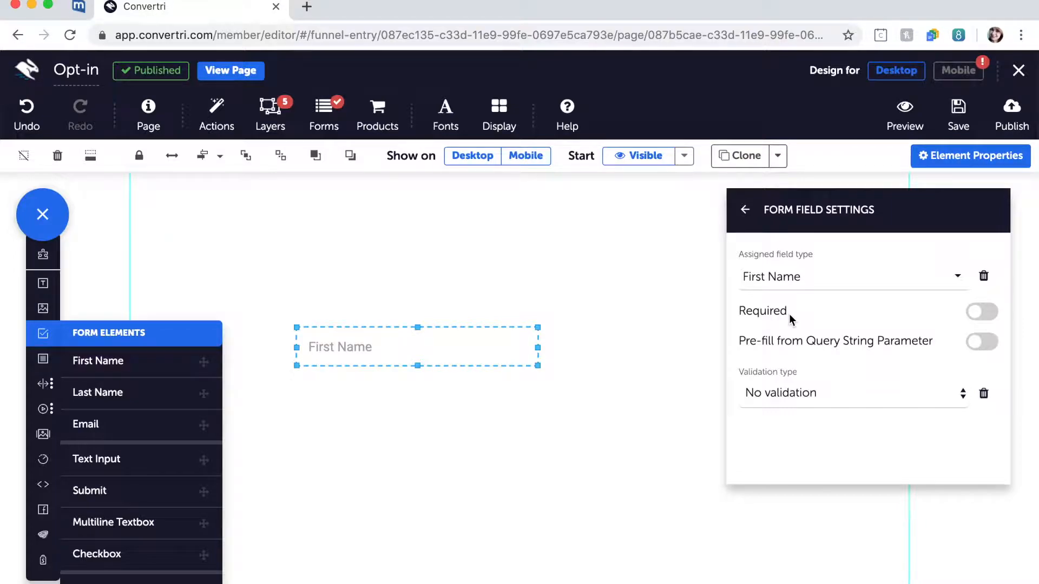
{"action": "left_click", "coordinate": [853, 276]}
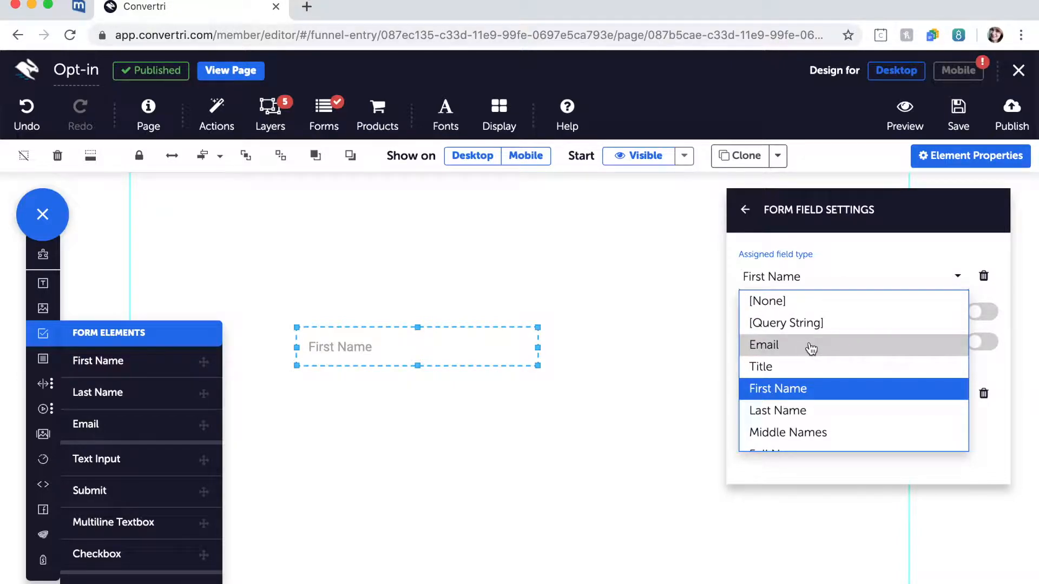
{"action": "left_click", "coordinate": [763, 345]}
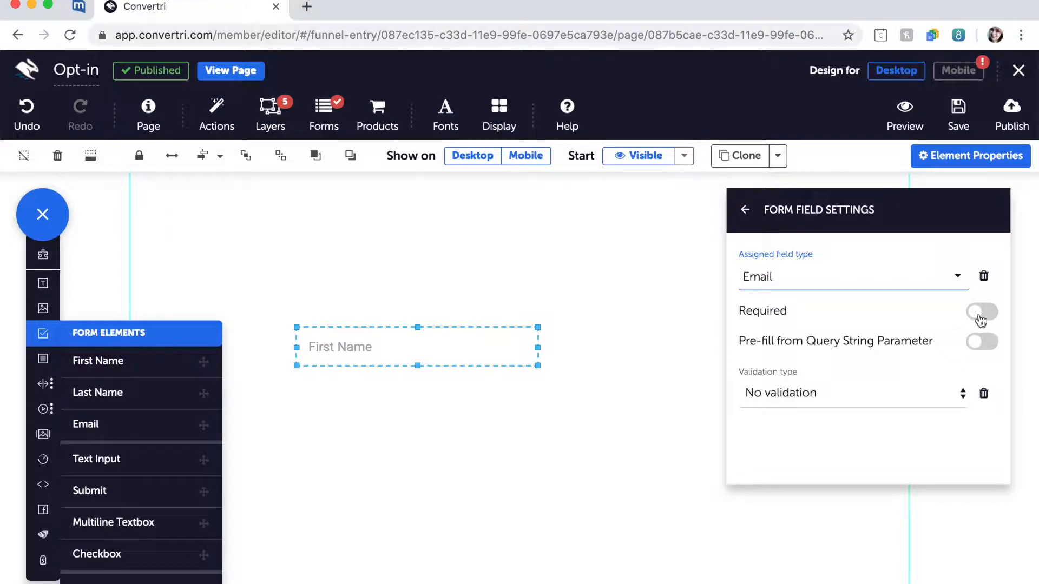
{"action": "left_click", "coordinate": [980, 312]}
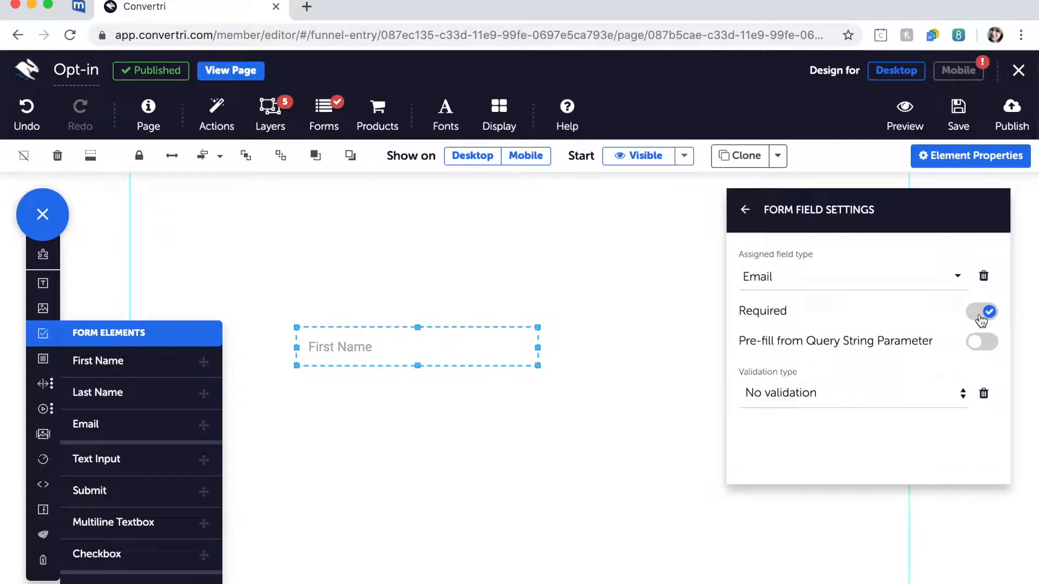
{"action": "mouse_move", "coordinate": [964, 331]}
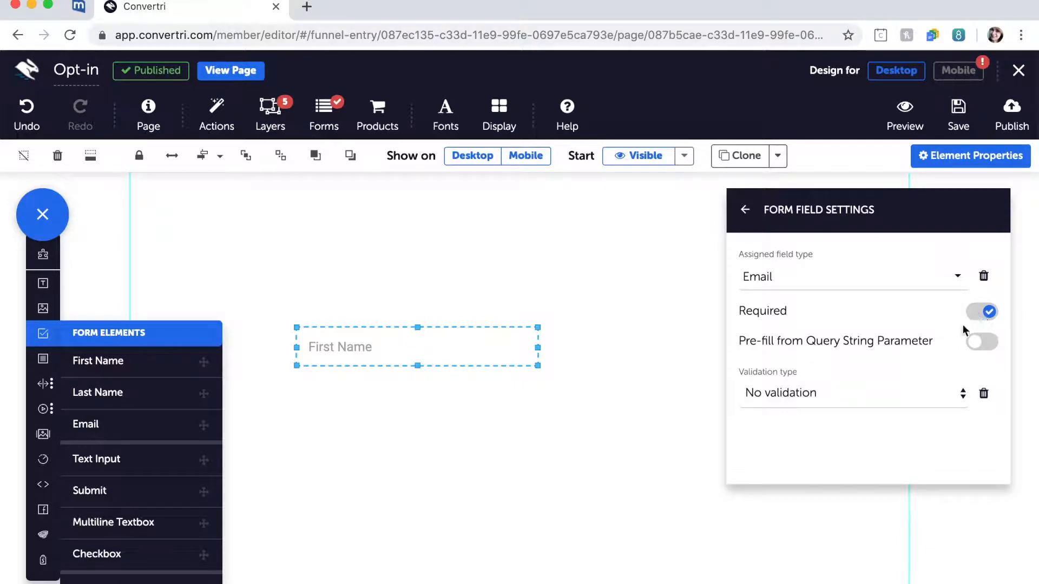
{"action": "left_click", "coordinate": [848, 393]}
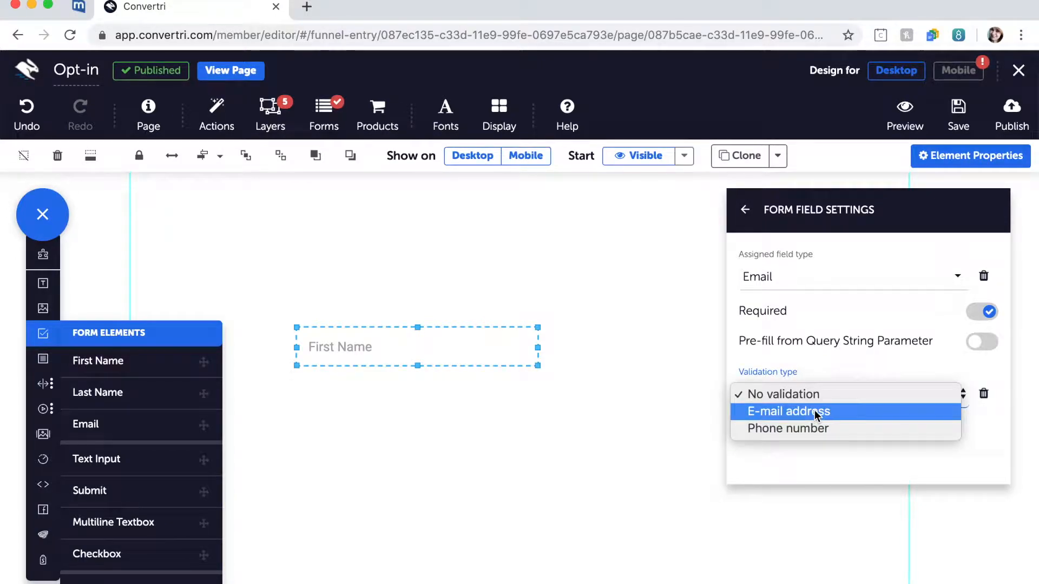
{"action": "left_click", "coordinate": [786, 411]}
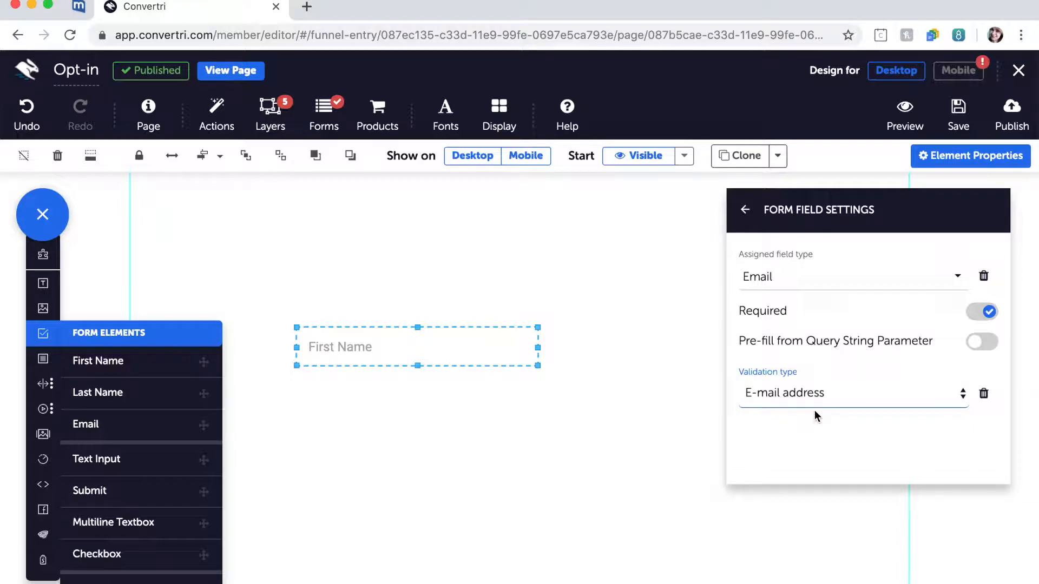
{"action": "mouse_move", "coordinate": [578, 424]}
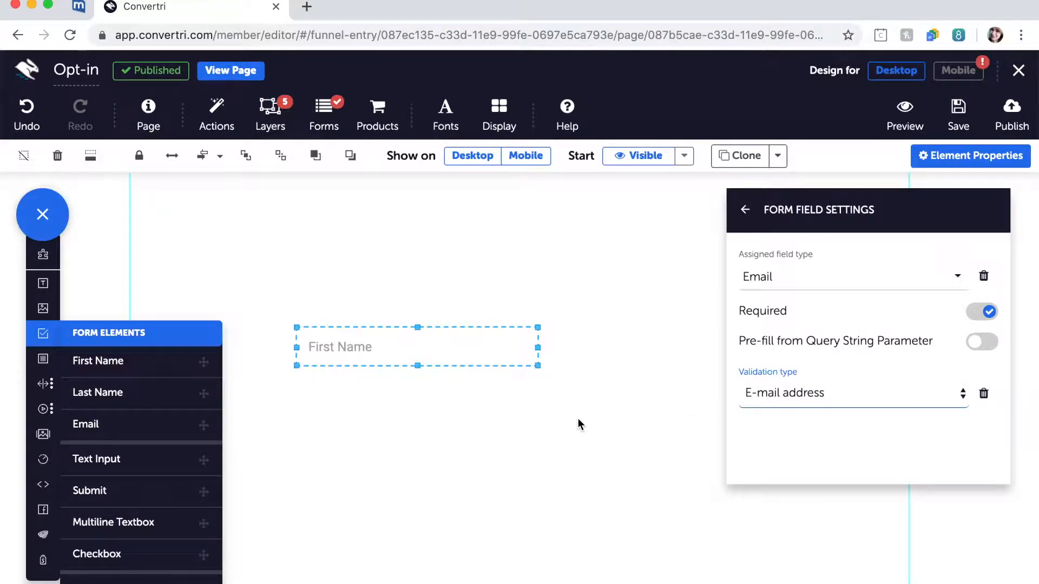
{"action": "left_click", "coordinate": [744, 209]}
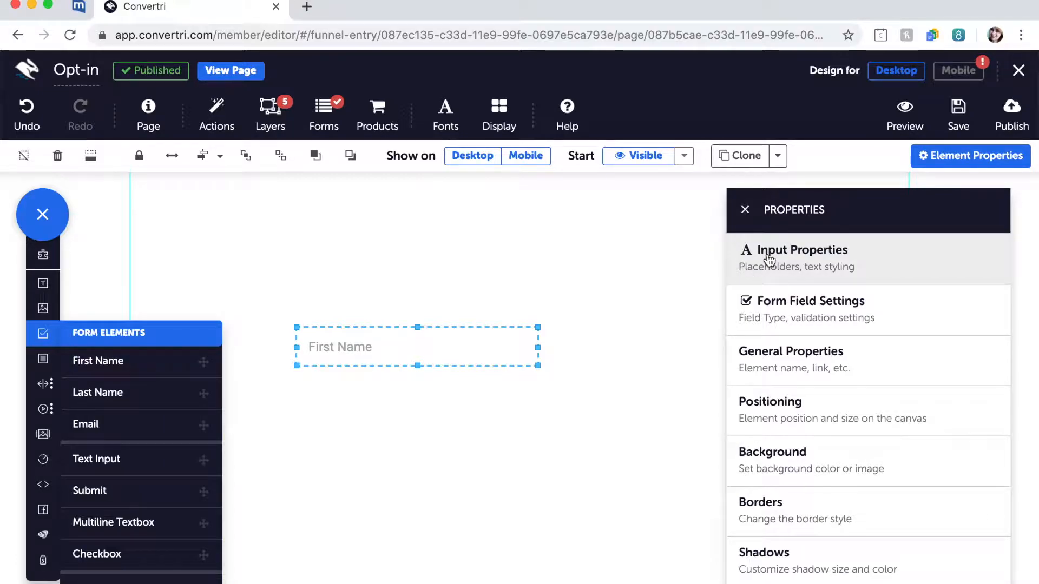
Replace the field's 'First Name' placeholder text with 'Email'.
{"action": "left_click", "coordinate": [801, 257]}
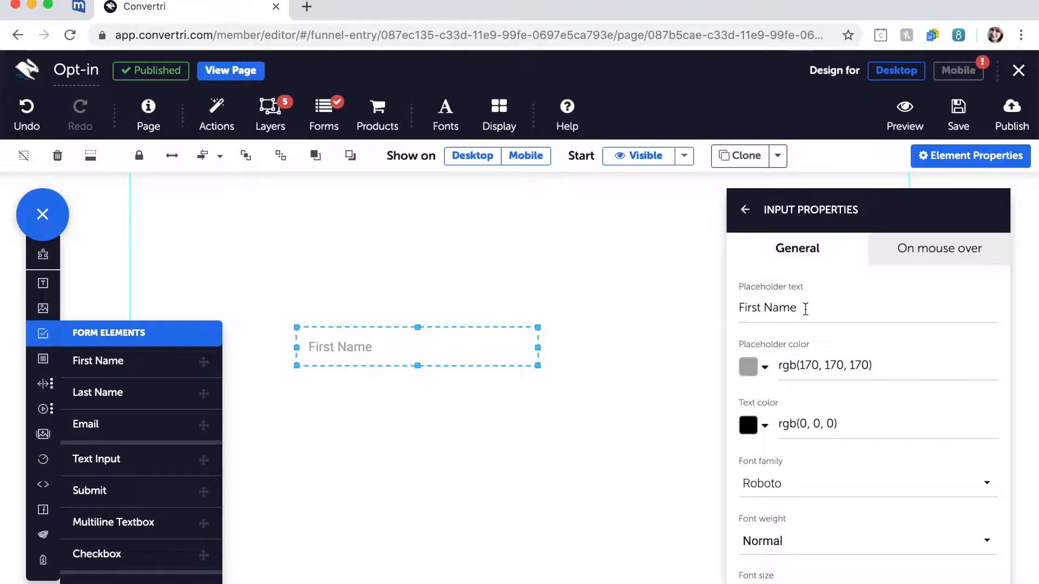
{"action": "type", "text": "E"}
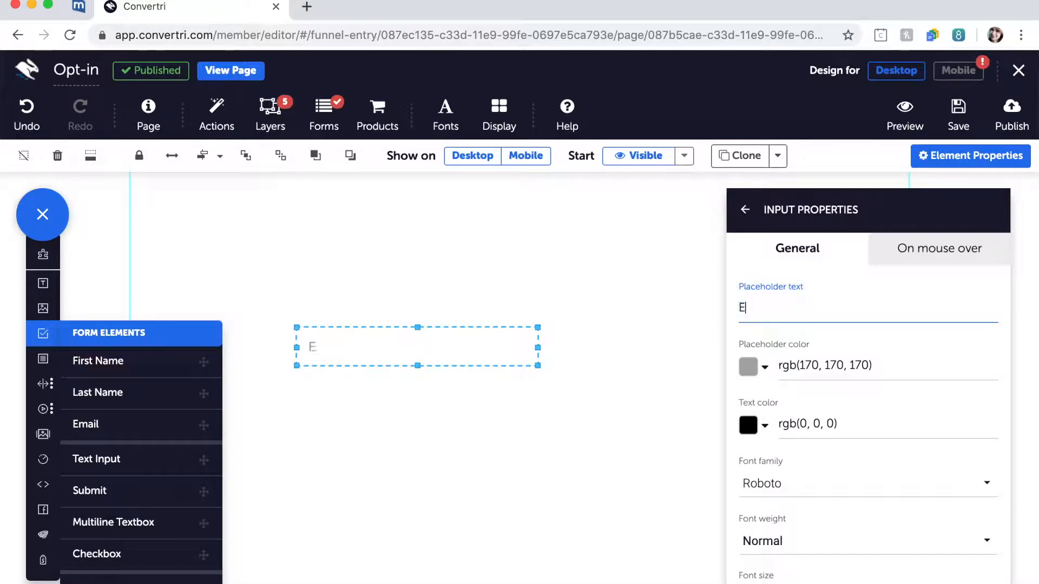
{"action": "type", "text": "mail"}
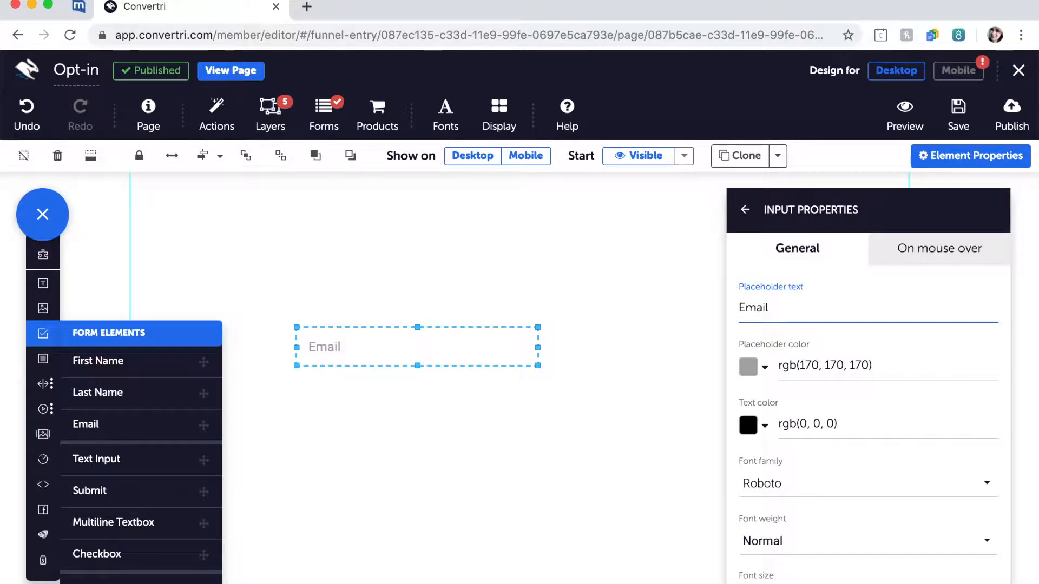
{"action": "mouse_move", "coordinate": [599, 340]}
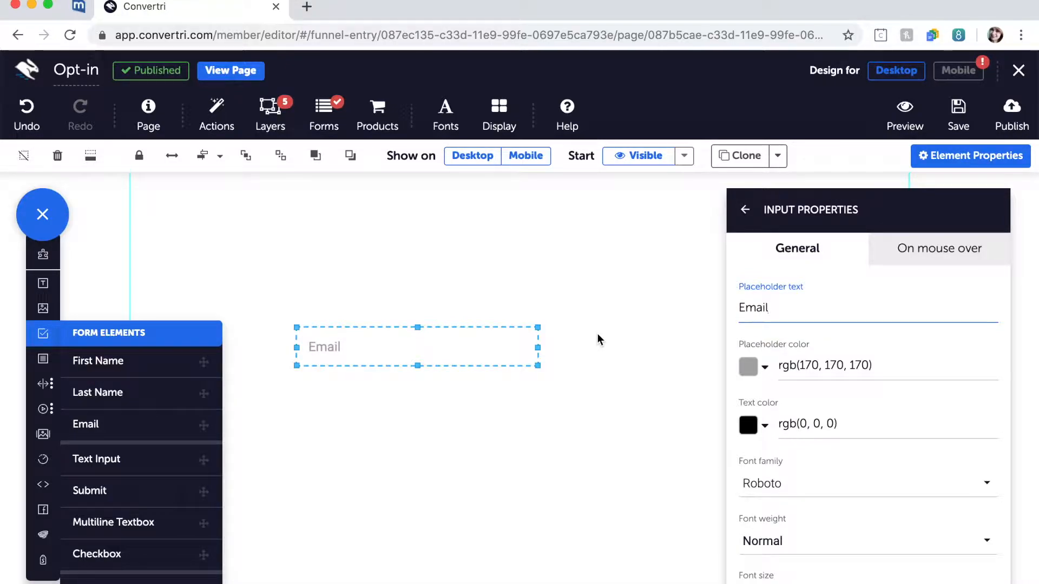
{"action": "mouse_move", "coordinate": [132, 425]}
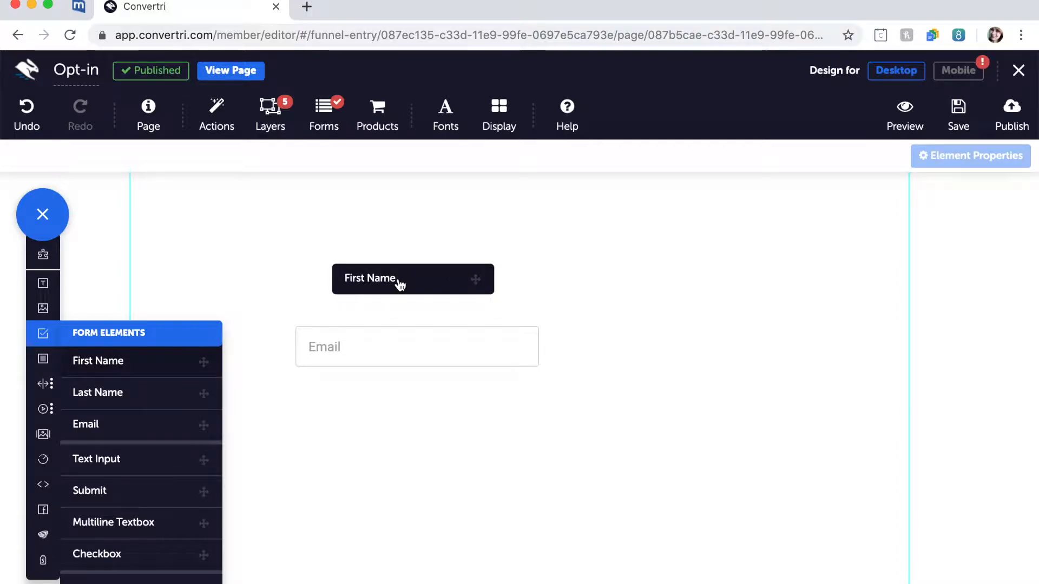
Drop a First Name field above Email, save the page, and bring up Publish.
{"action": "left_click", "coordinate": [411, 278]}
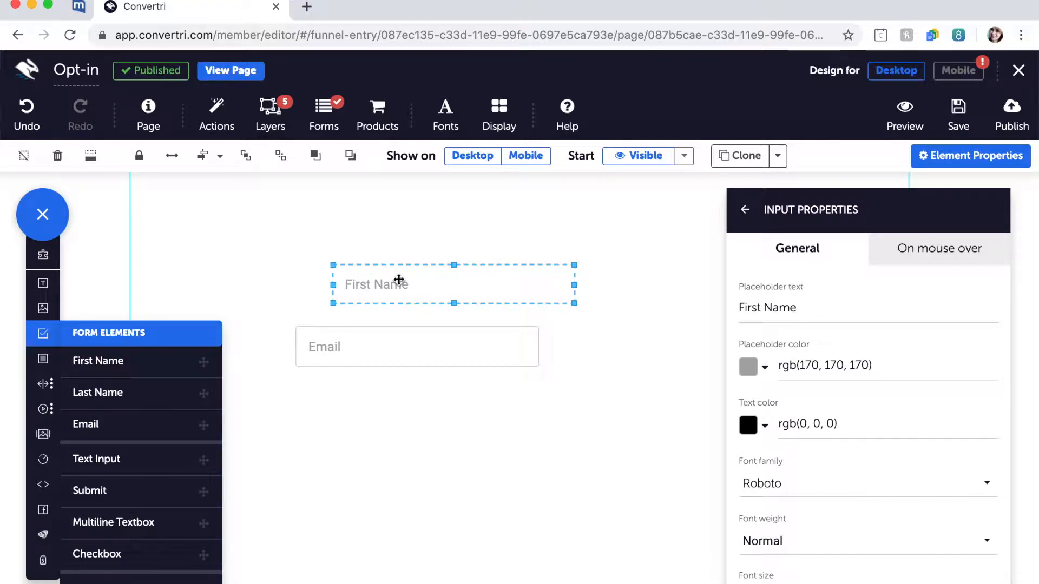
{"action": "left_click", "coordinate": [957, 106]}
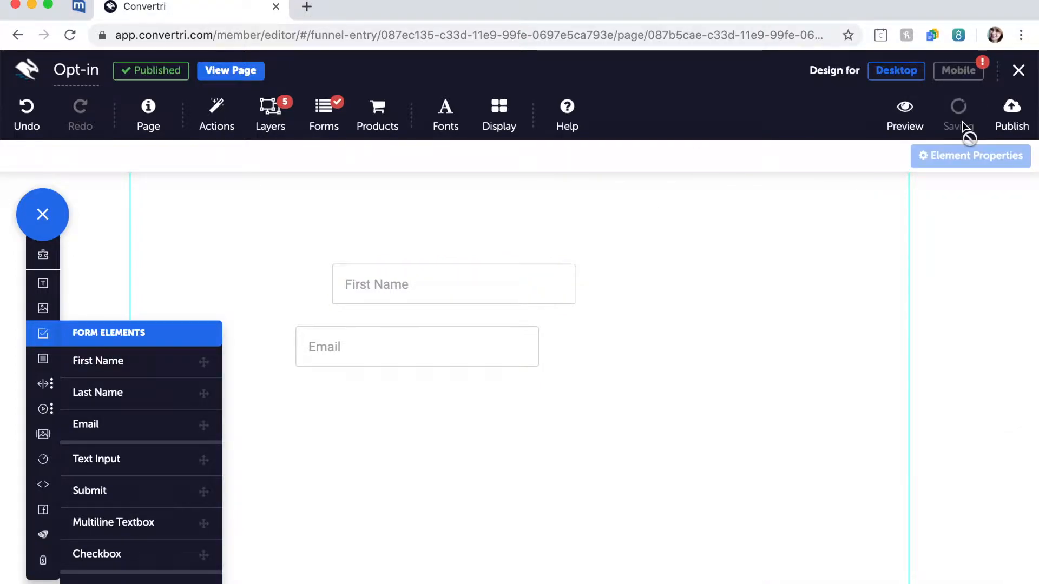
{"action": "left_click", "coordinate": [1011, 113]}
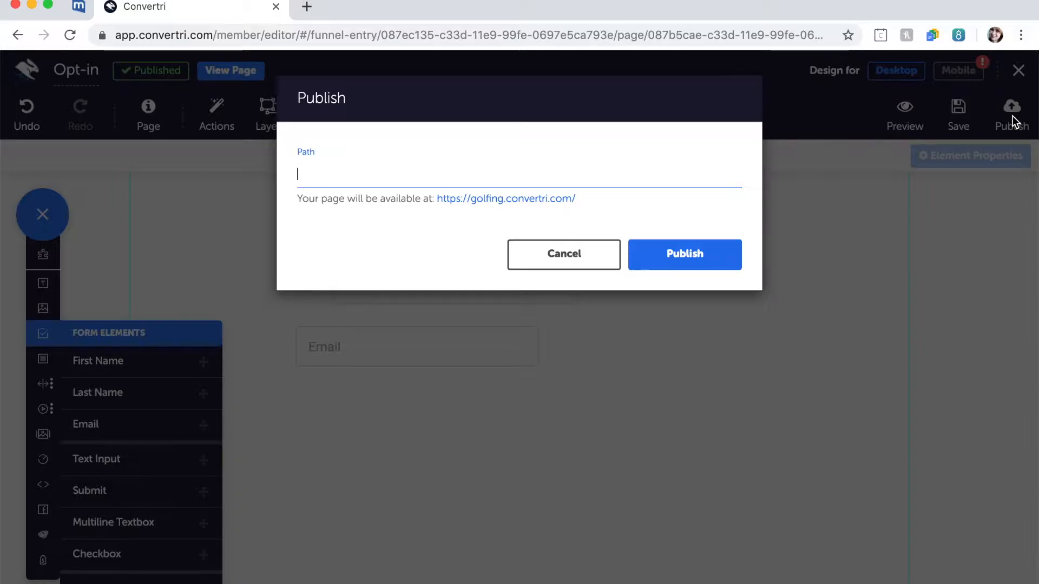
Cancel the Publish dialog without publishing the page.
{"action": "left_click", "coordinate": [684, 254]}
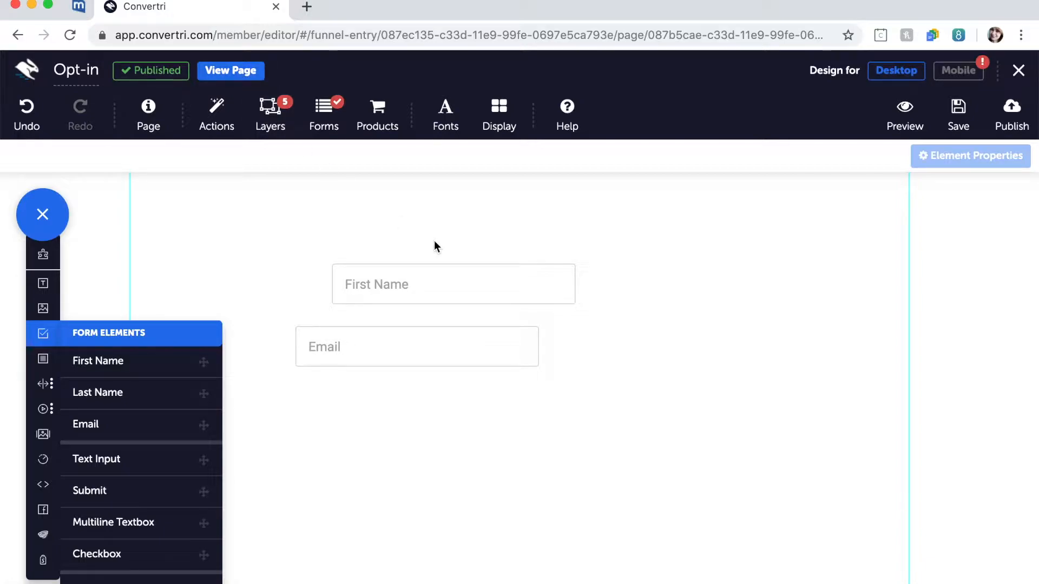
{"action": "mouse_move", "coordinate": [593, 361]}
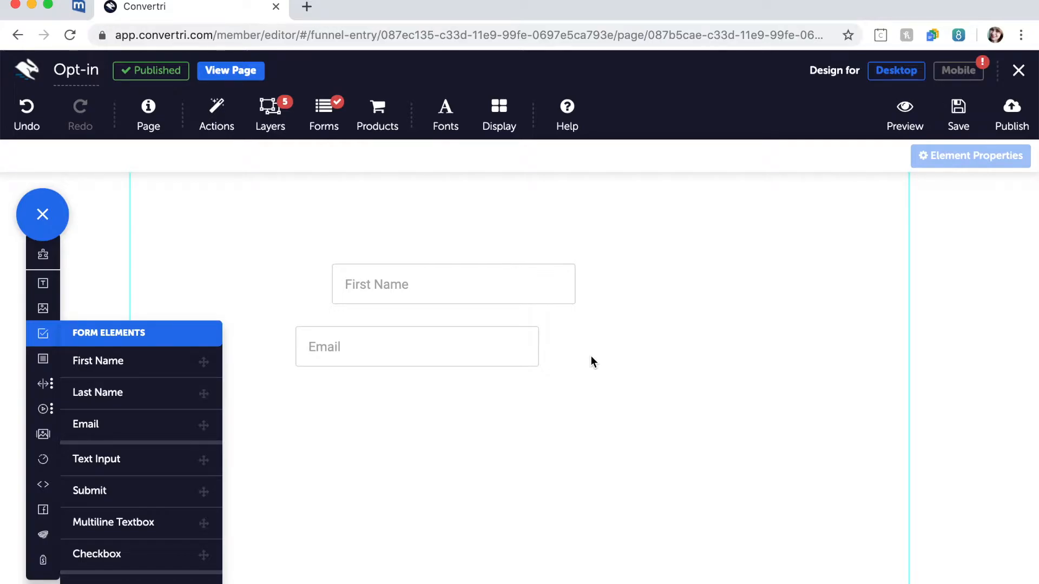
{"action": "mouse_move", "coordinate": [481, 348]}
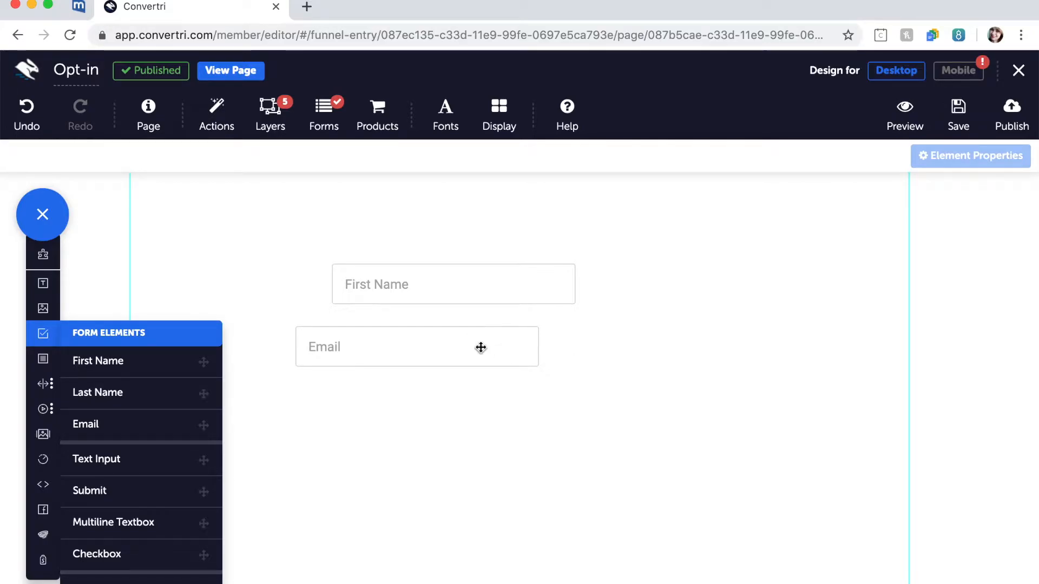
Select the Email field and change its placeholder to 'favourite colour'.
{"action": "left_click", "coordinate": [416, 346]}
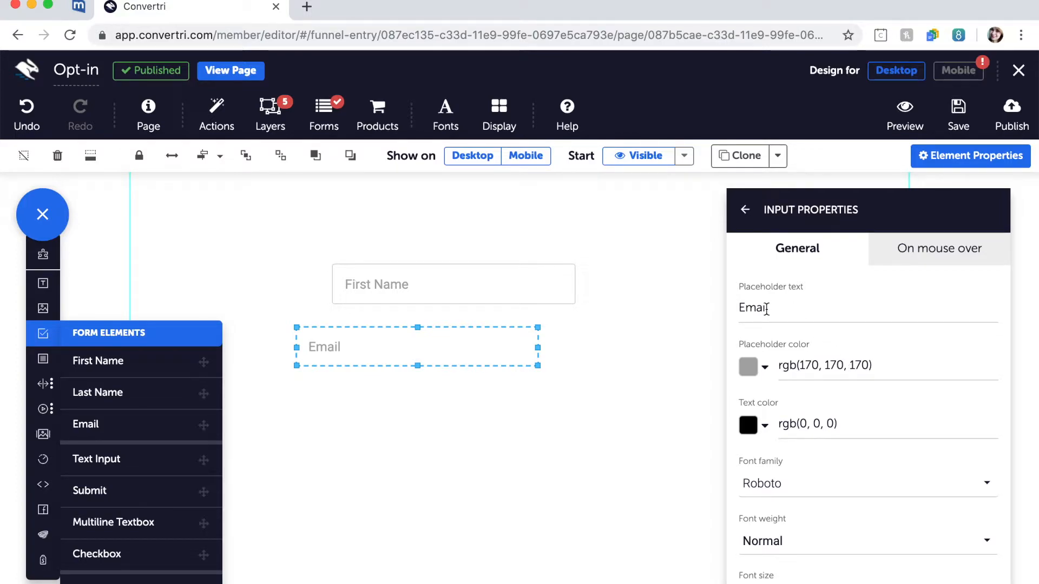
{"action": "type", "text": "favou"}
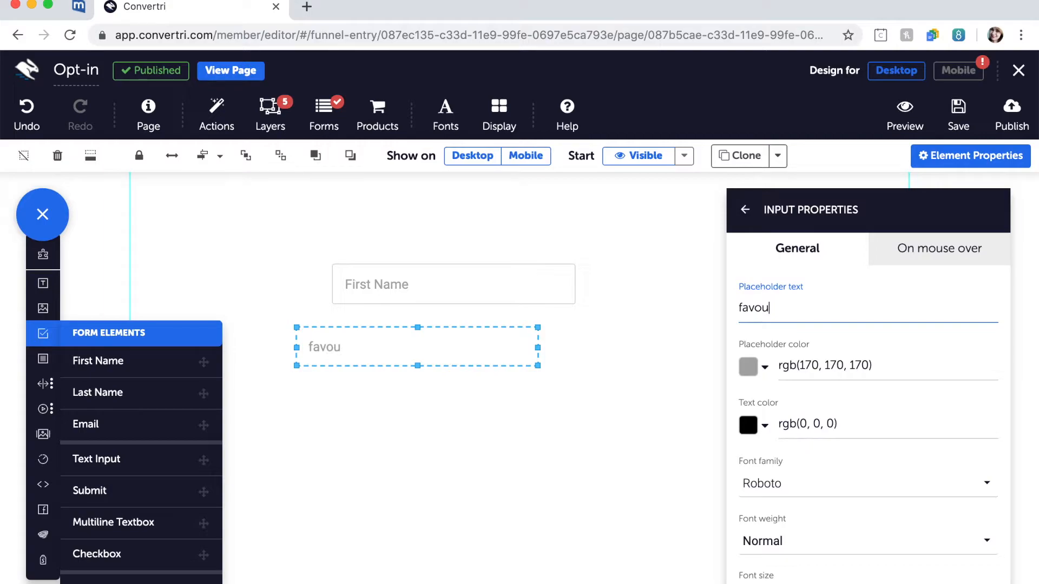
{"action": "type", "text": "rite"}
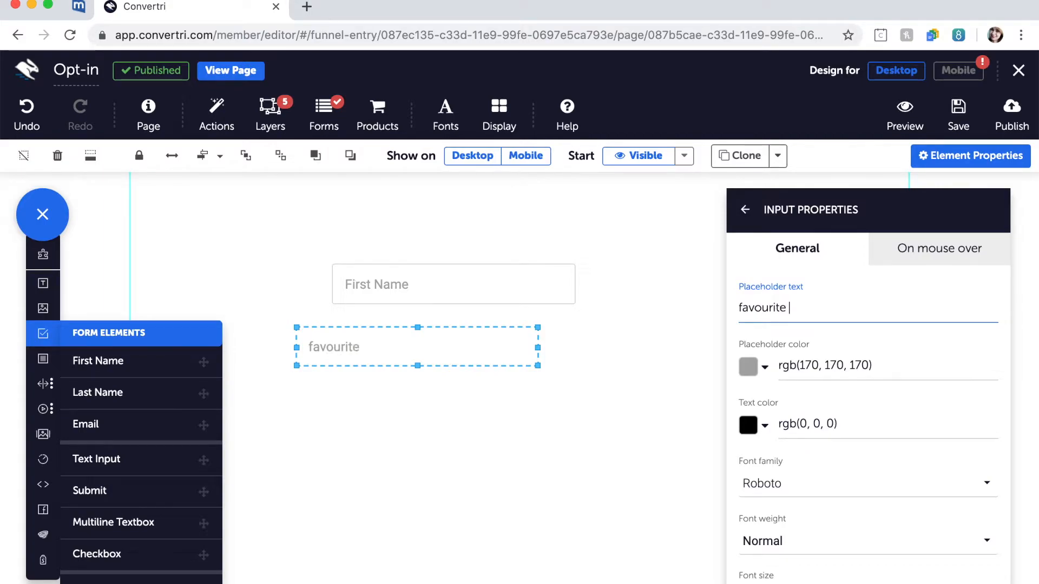
{"action": "type", "text": "colouf"}
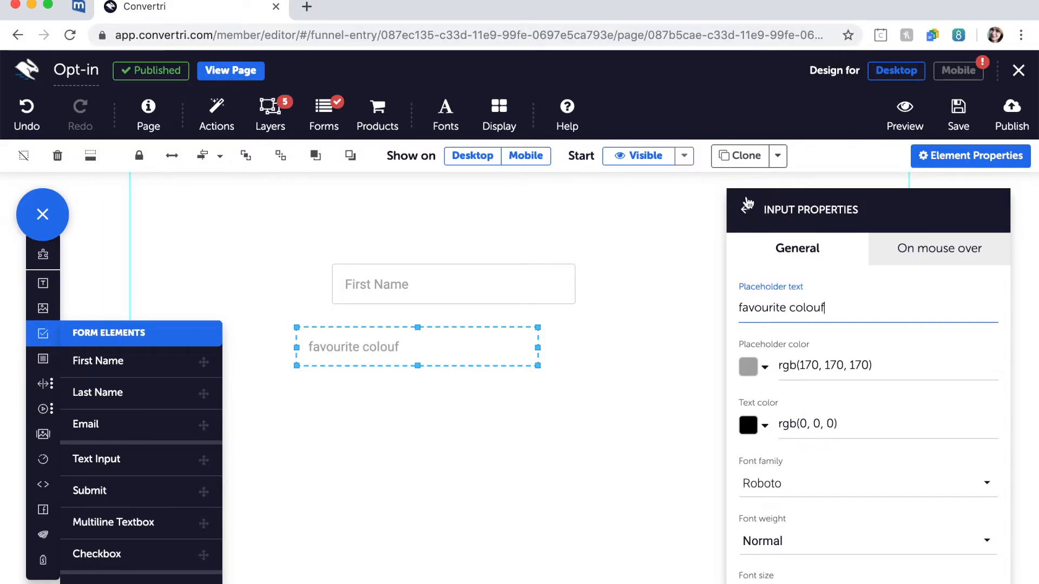
{"action": "left_click", "coordinate": [747, 210]}
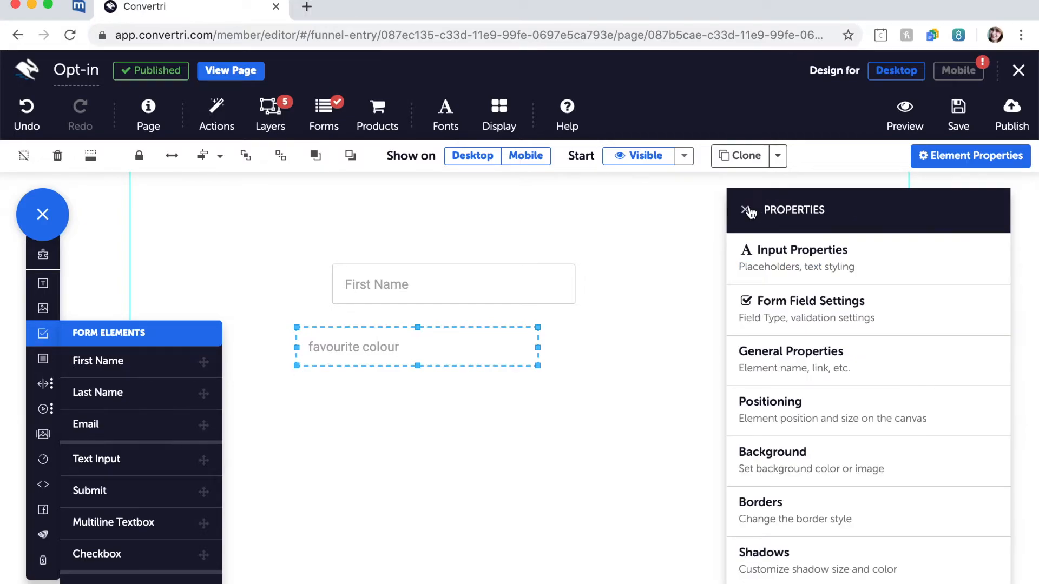
Open the lower field's Form Field Settings and its Assigned field type list.
{"action": "left_click", "coordinate": [801, 258]}
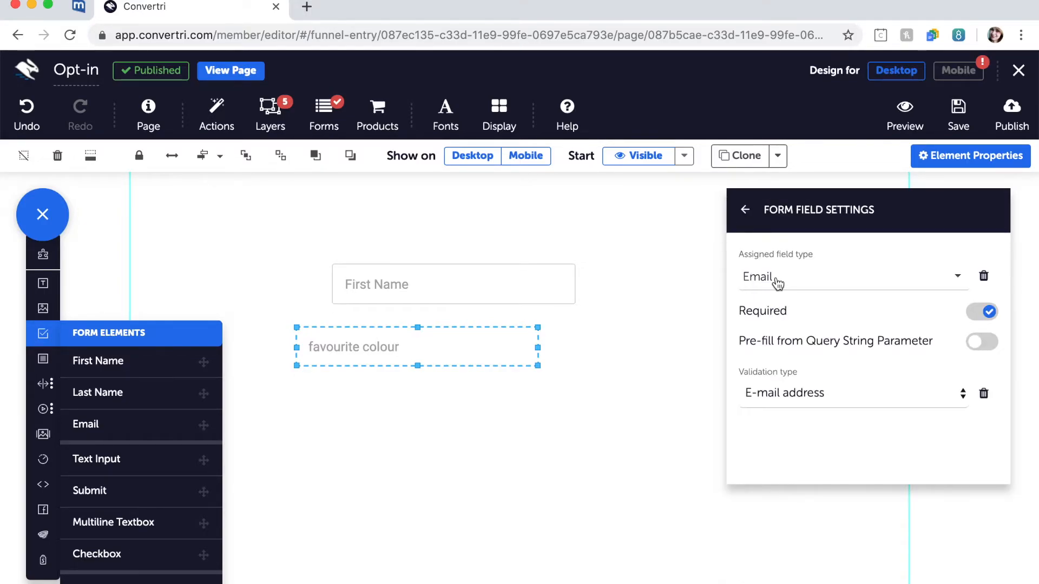
{"action": "left_click", "coordinate": [853, 277]}
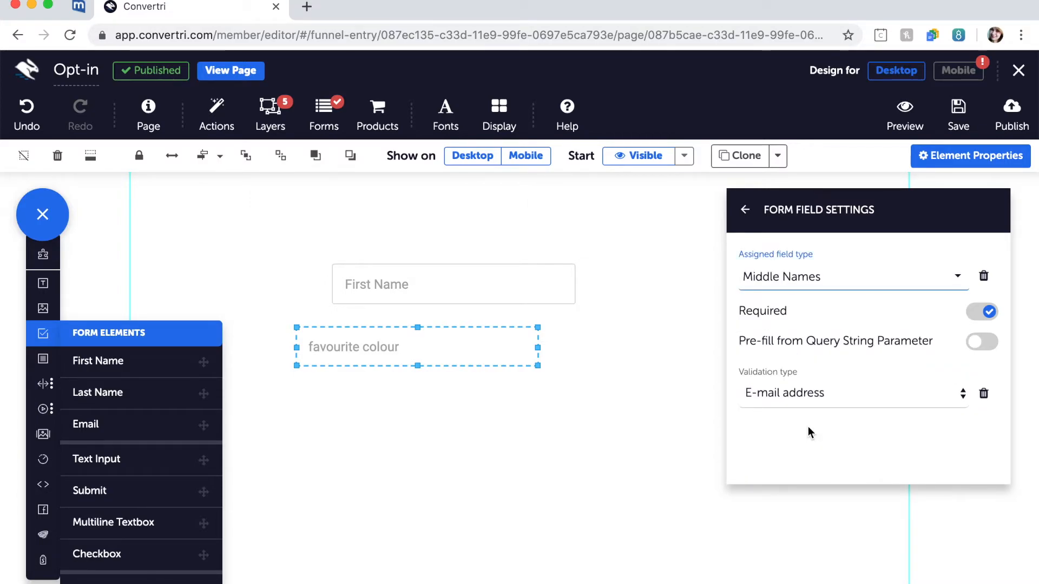